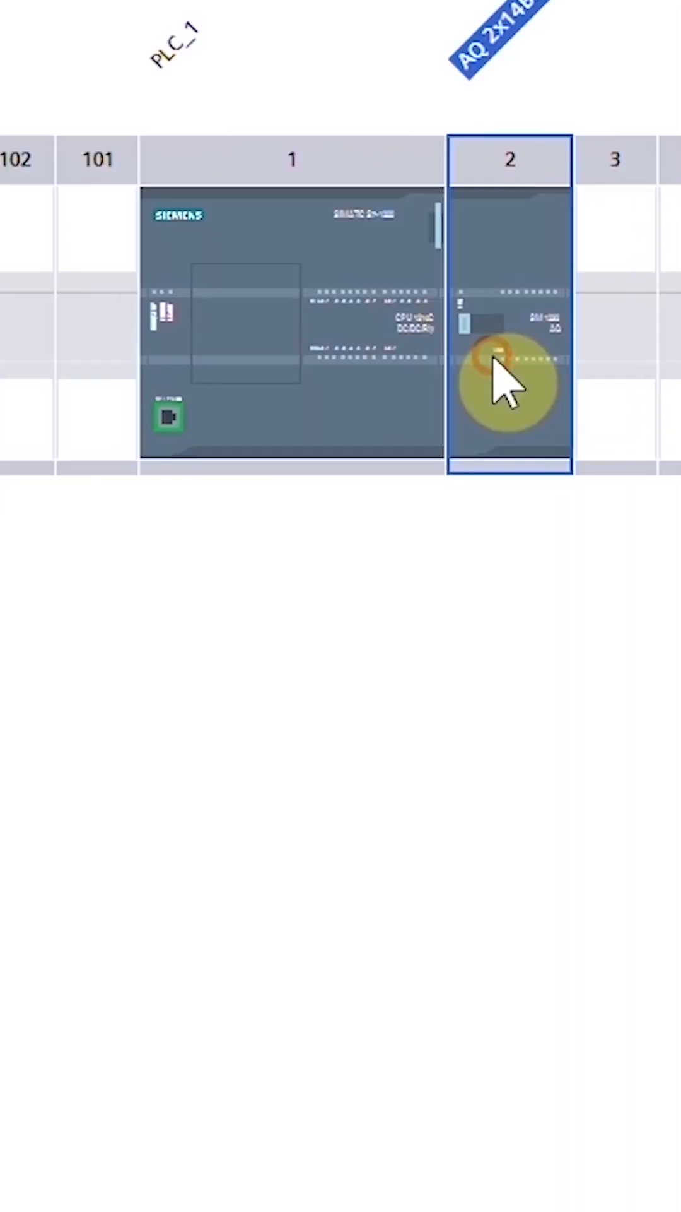
Select the AQ 2x14B analog output module in slot 2 beside the CPU.
click(509, 379)
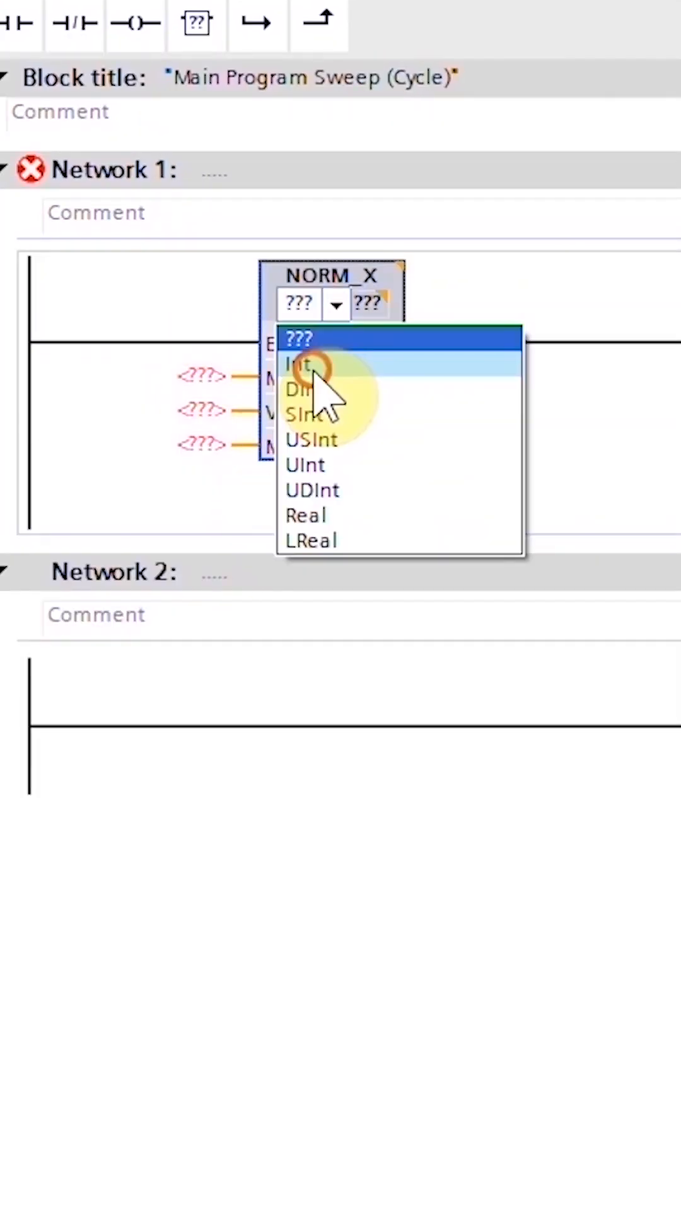
Give NORM_X an Int input reading %MW100 (MIN 0, MAX 100), with %MD40 at OUT.
click(297, 364)
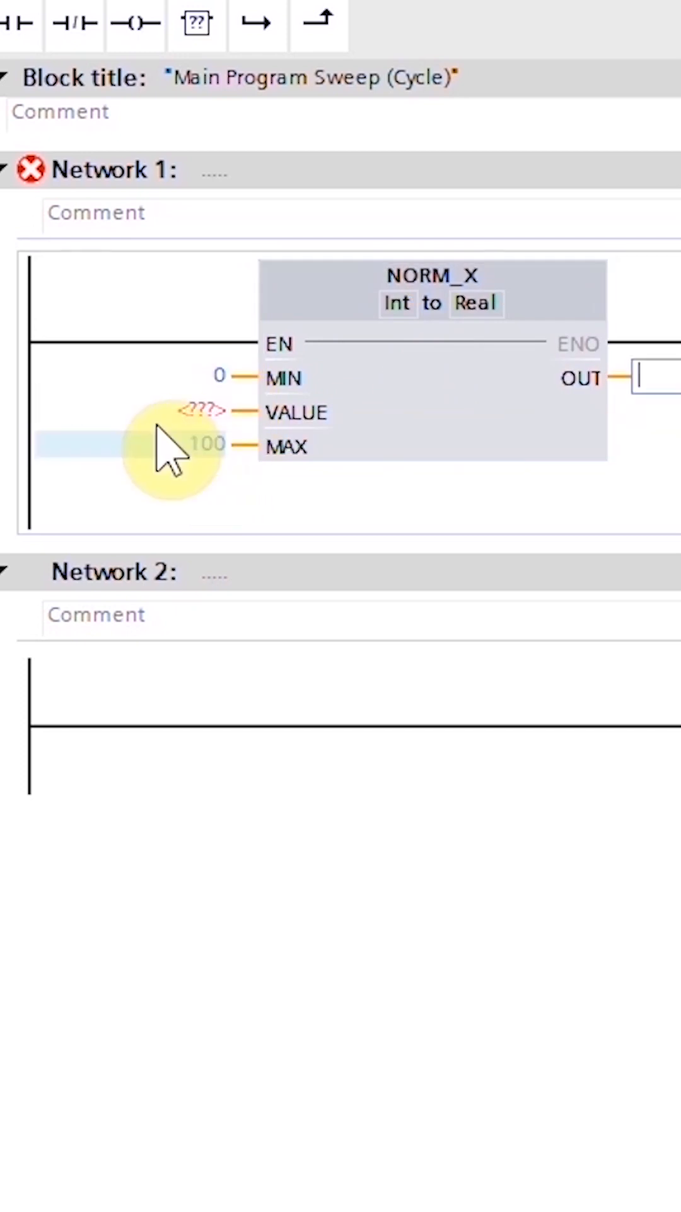
text(mw)
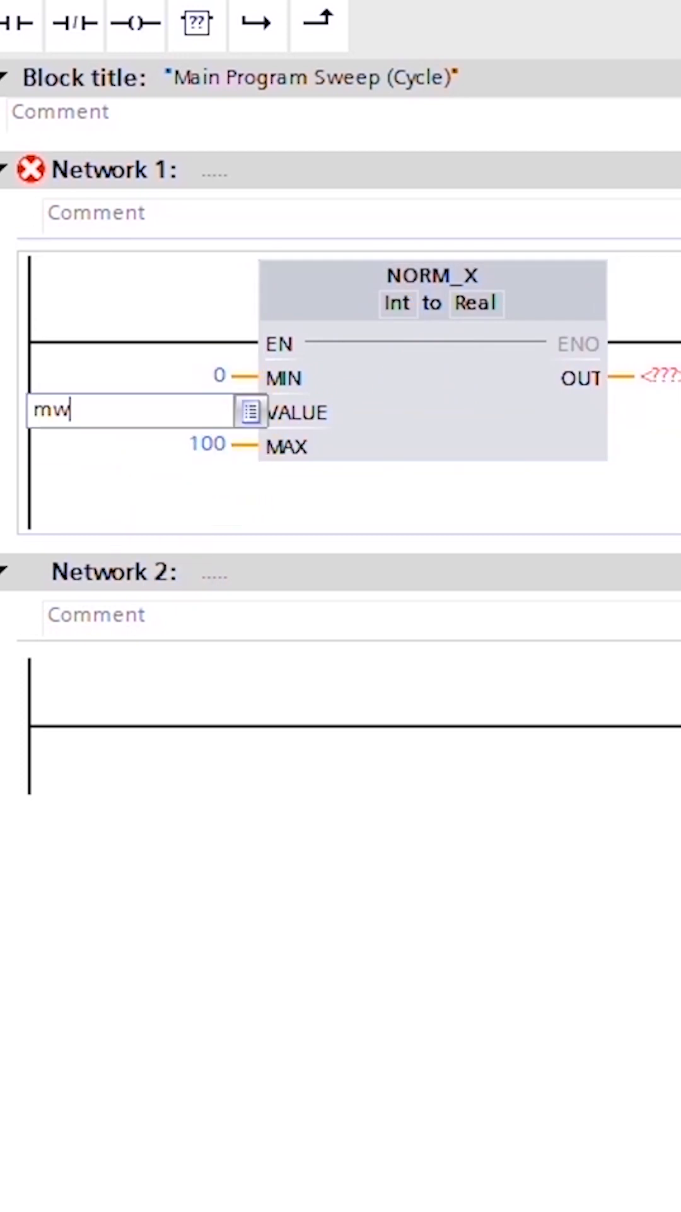
key(Return)
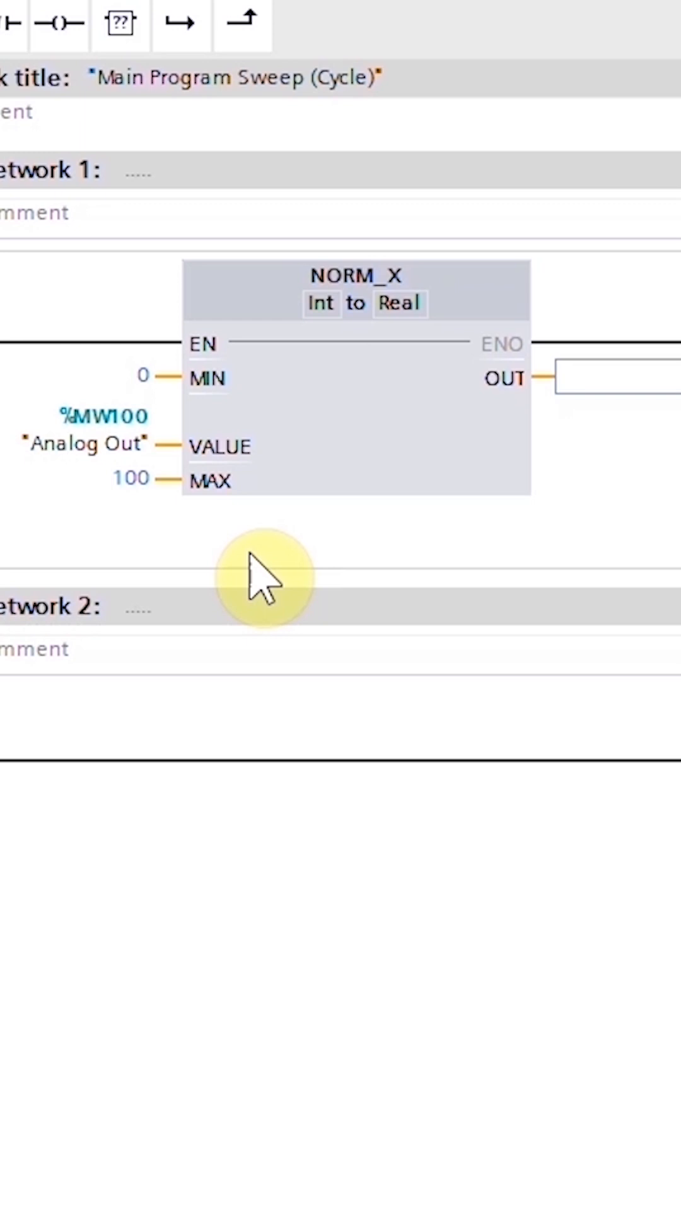
text(md)
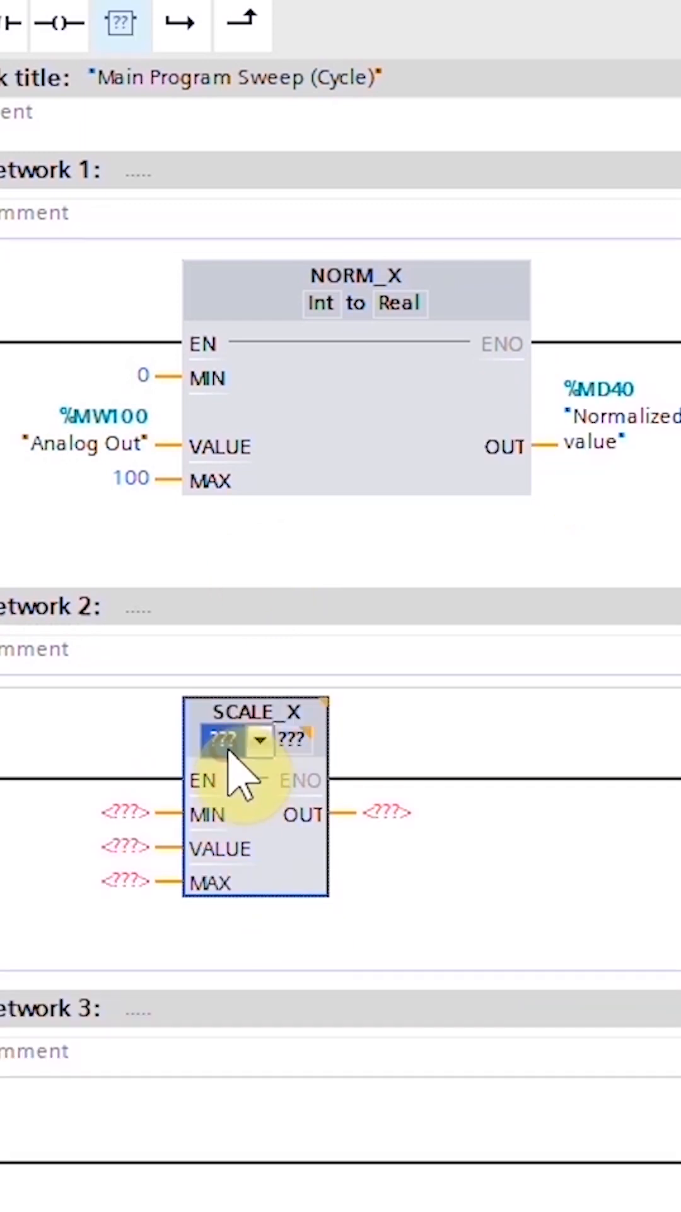
Configure SCALE_X as Real with MIN 0, VALUE %MD40, MAX 27648, and start entering QW at OUT.
click(259, 739)
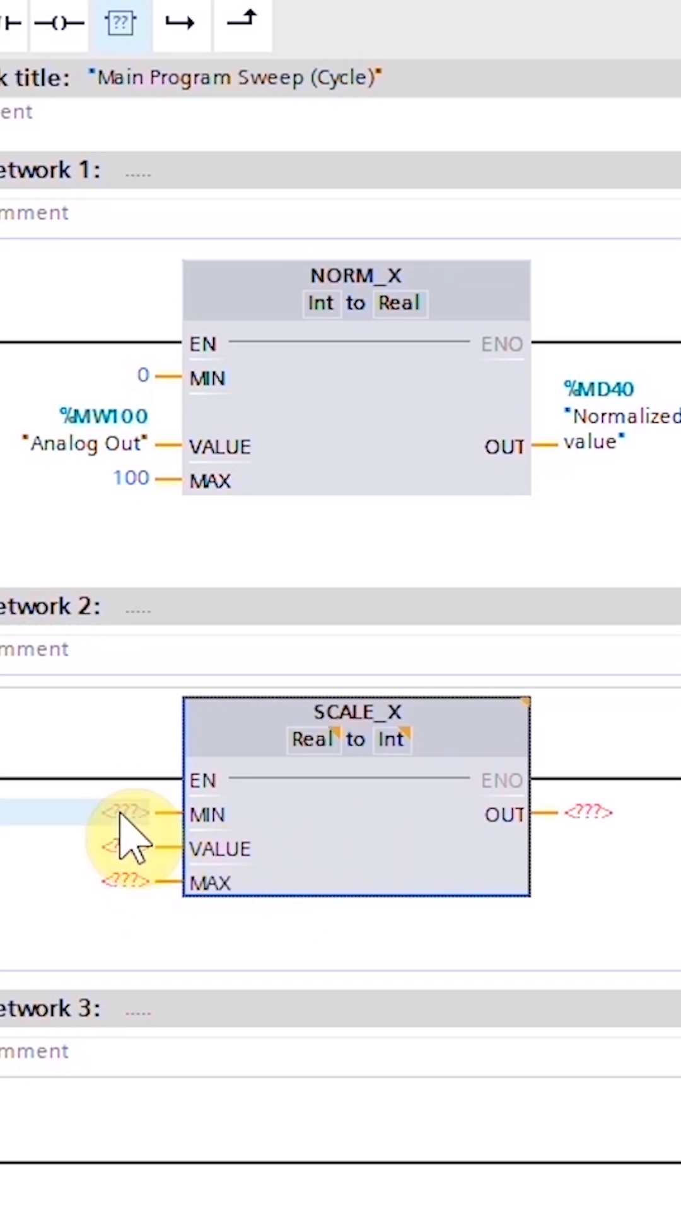
click(124, 848)
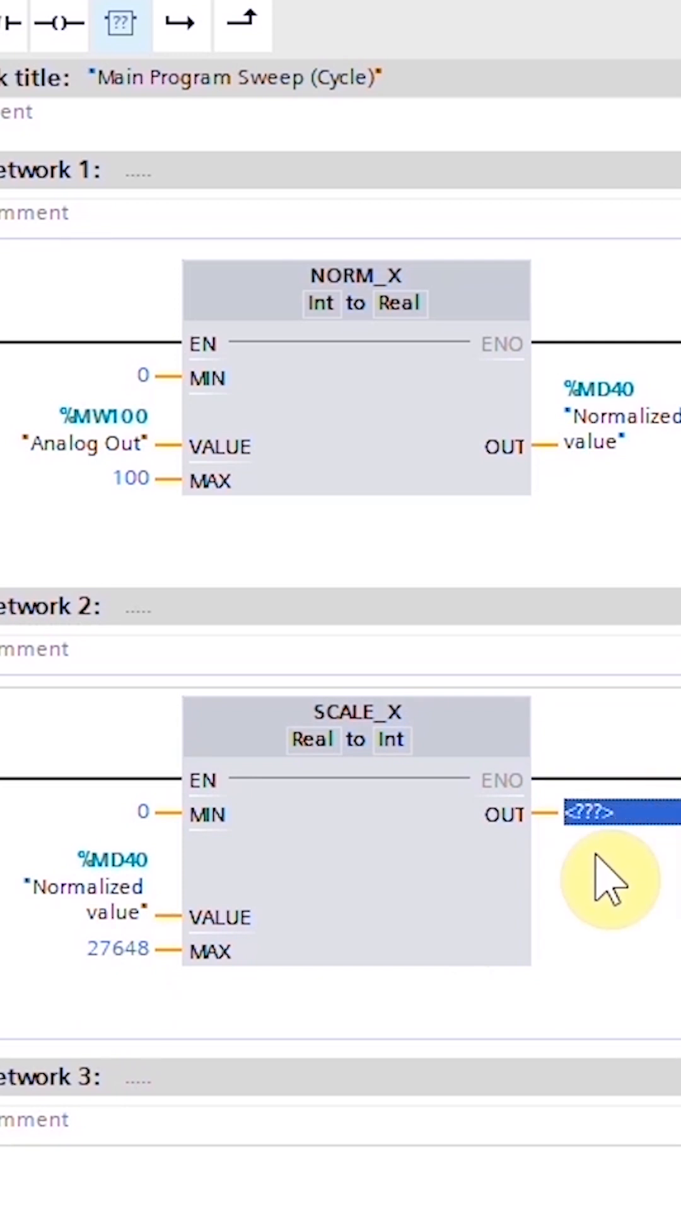
mouse_move(572, 896)
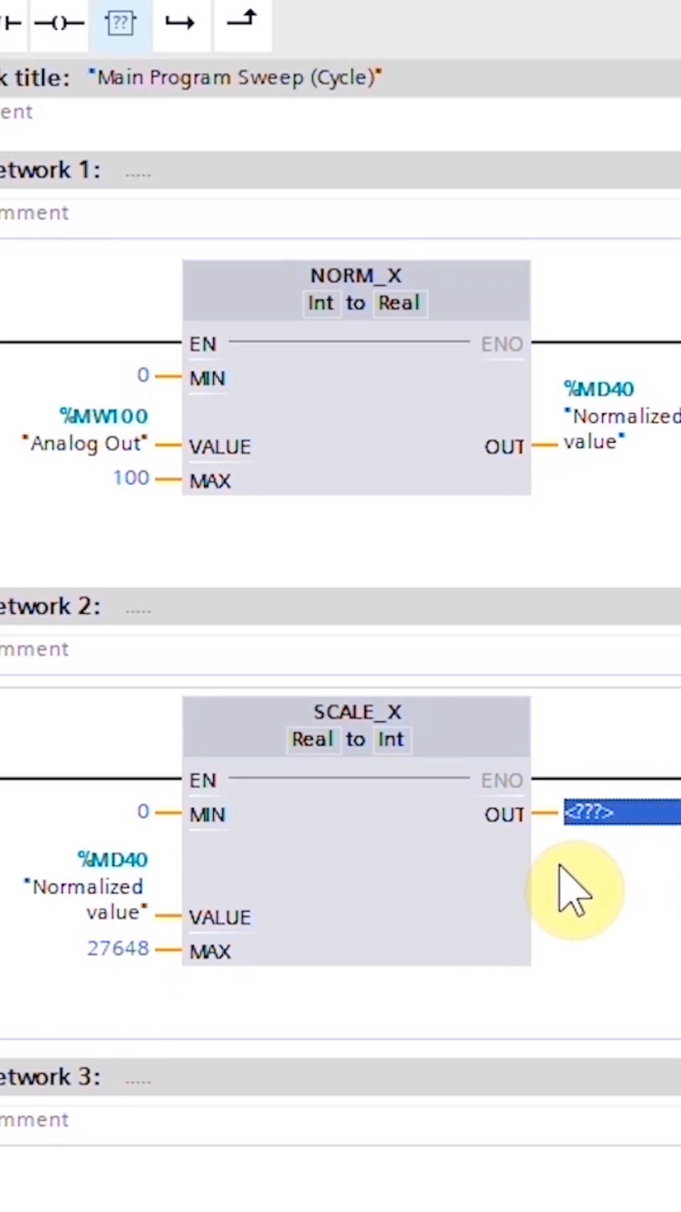
text(qw)
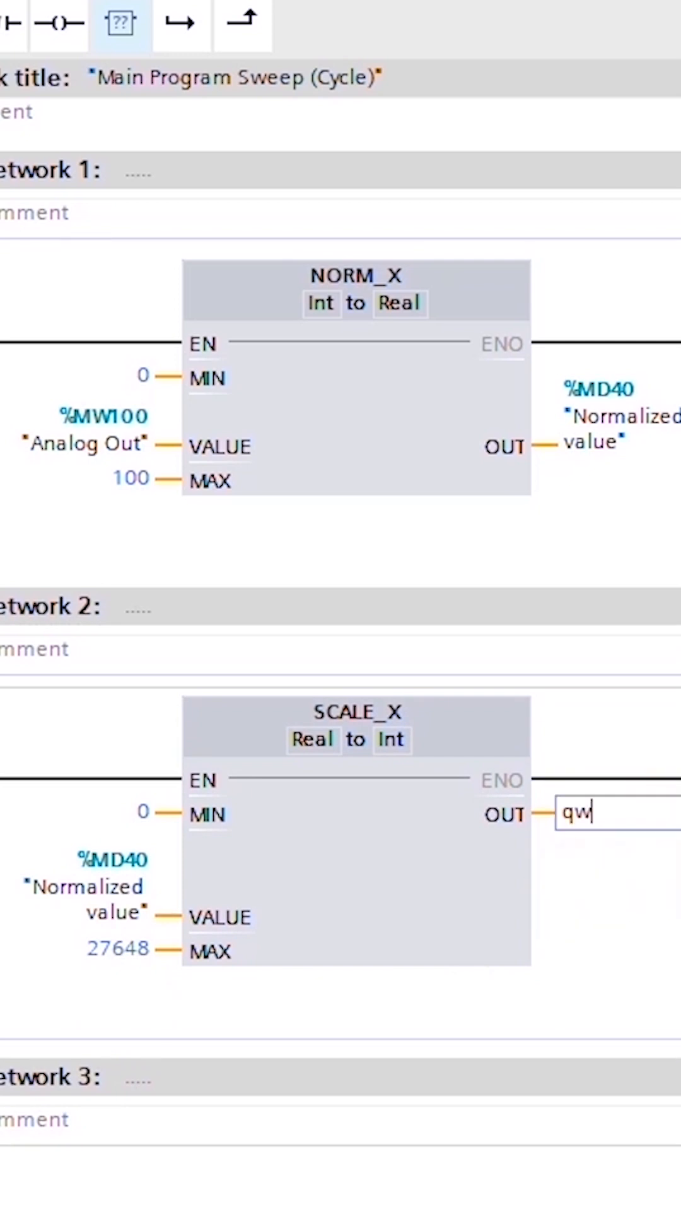